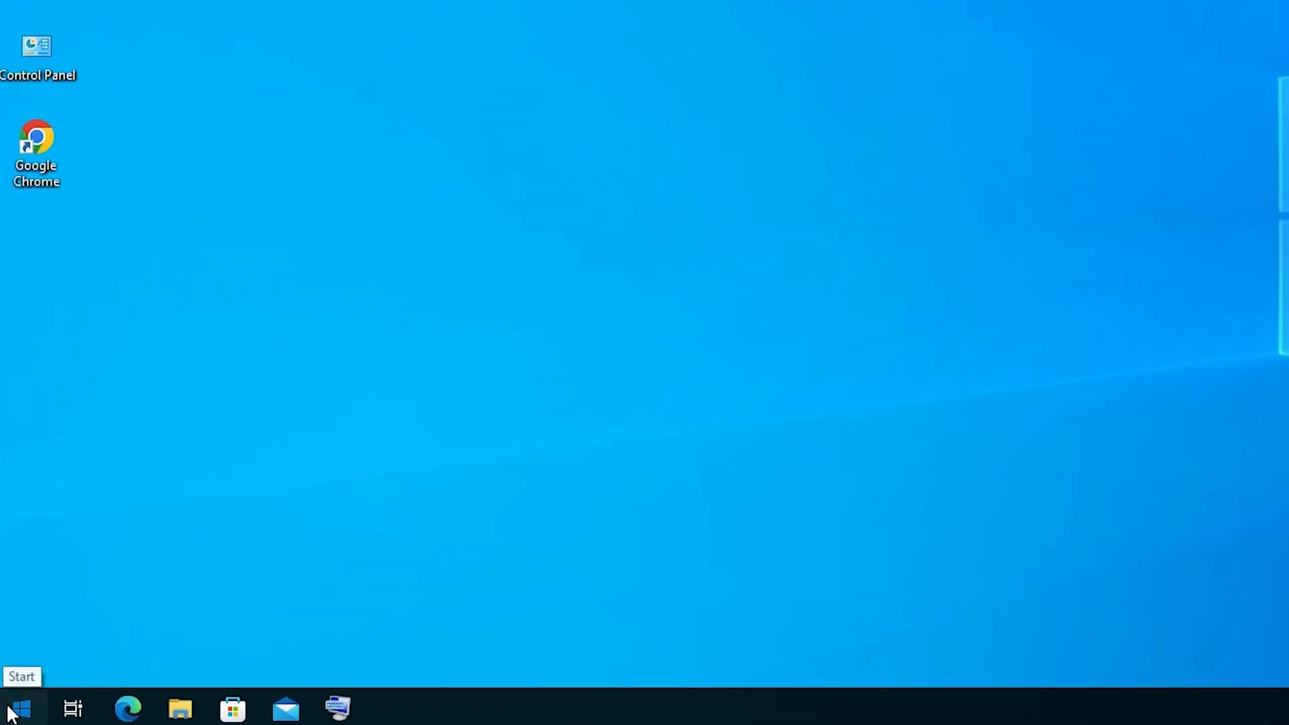
Search the Start menu for "sig" so Sign-in options shows as the best match
{"action": "left_click", "coordinate": [20, 708]}
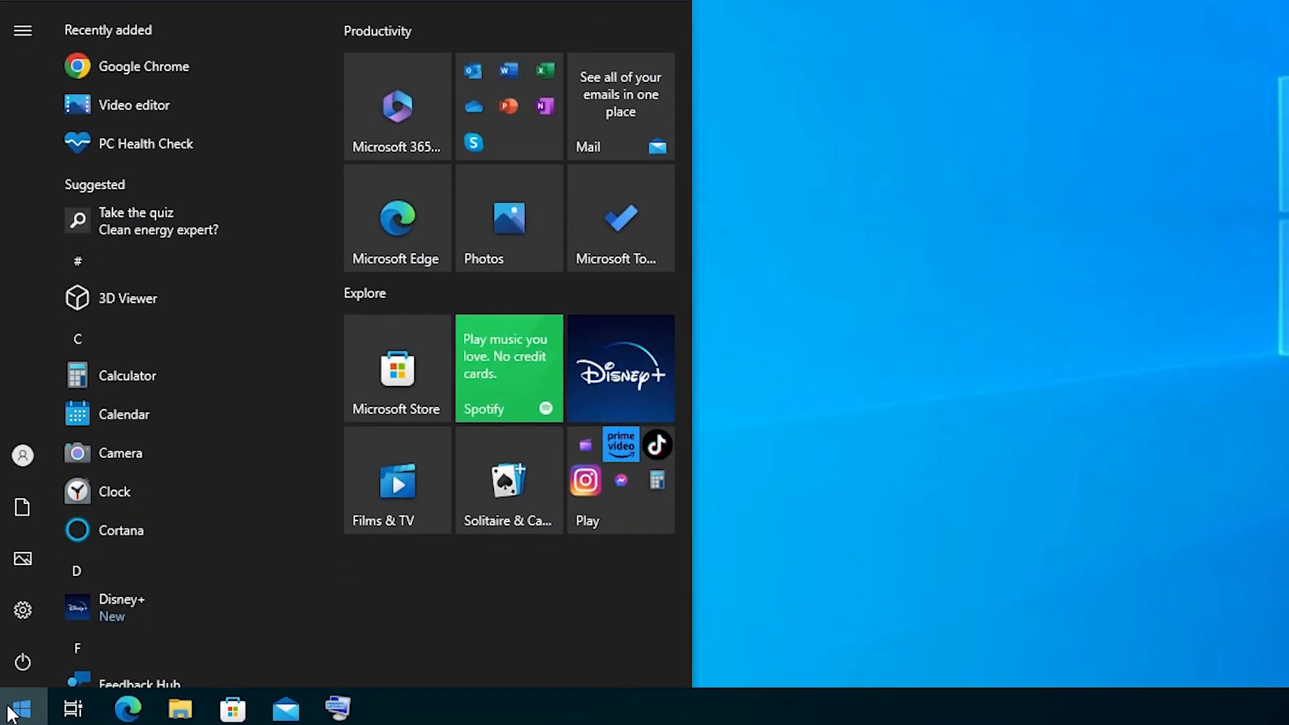
{"action": "type", "text": "sig"}
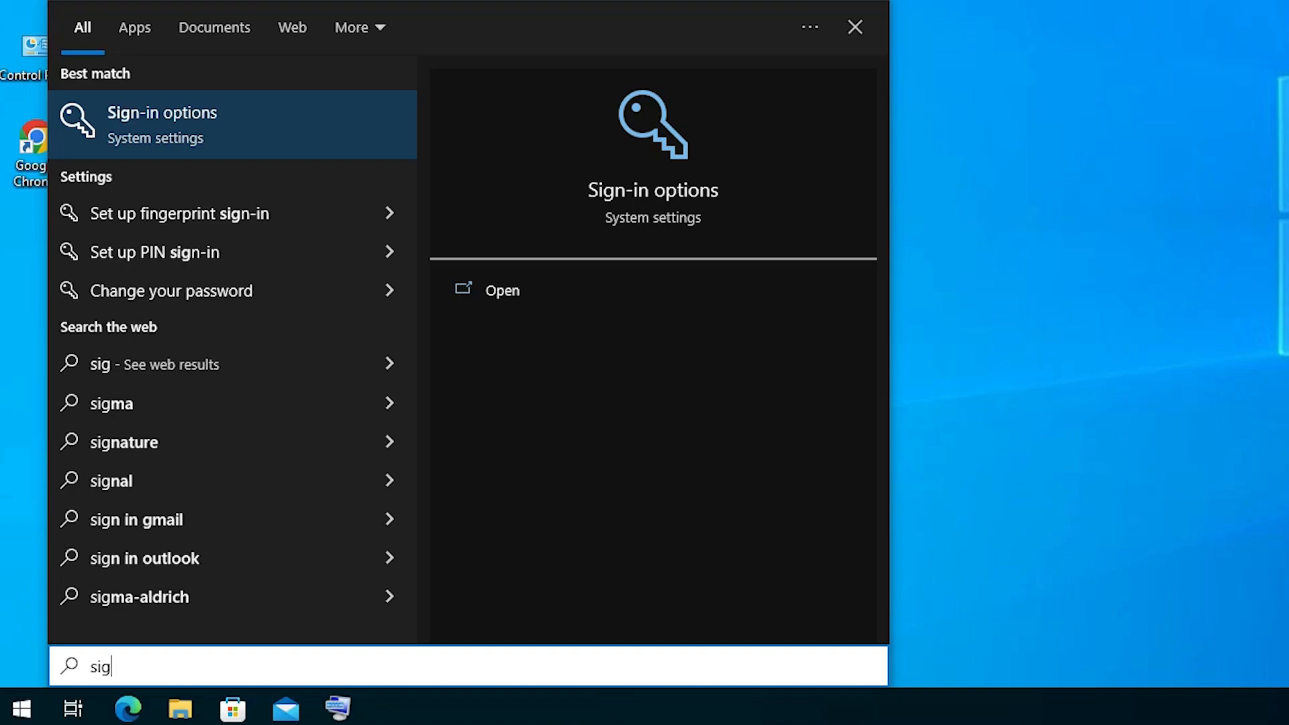
{"action": "mouse_move", "coordinate": [193, 132]}
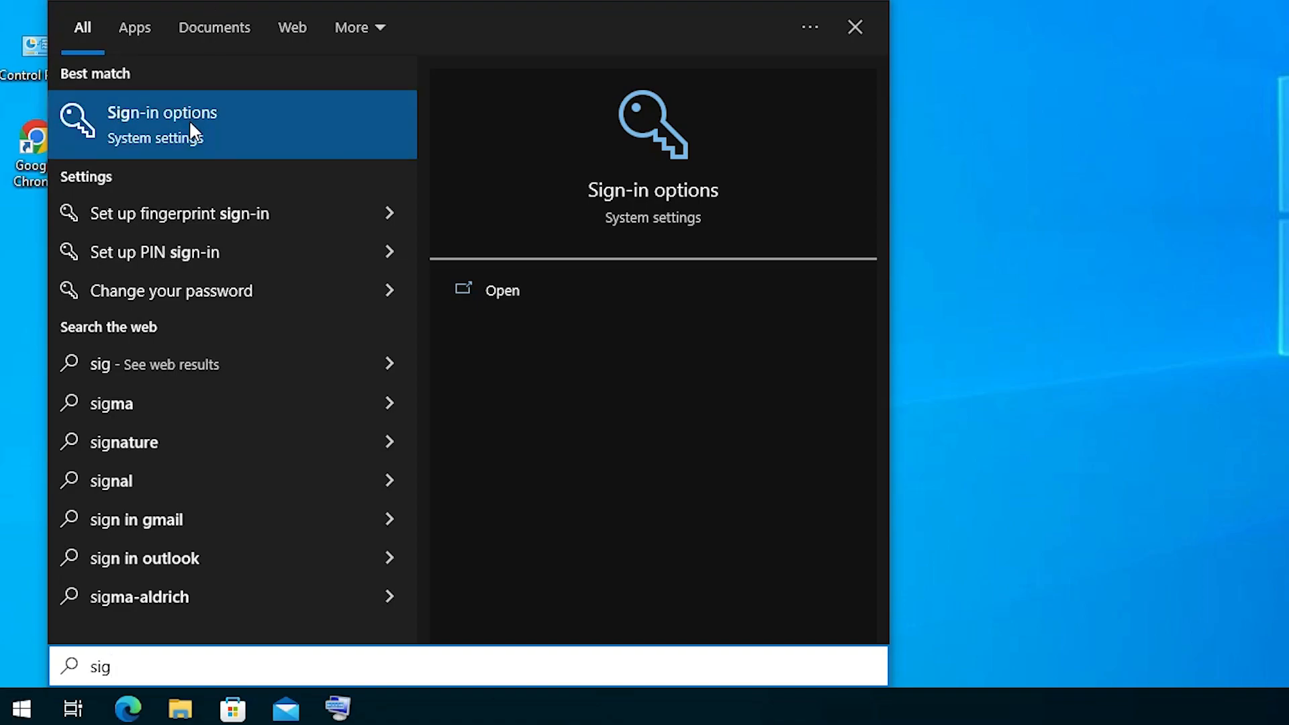
Begin adding a Windows Hello PIN from Sign-in options, reaching the password verification prompt
{"action": "left_click", "coordinate": [163, 123]}
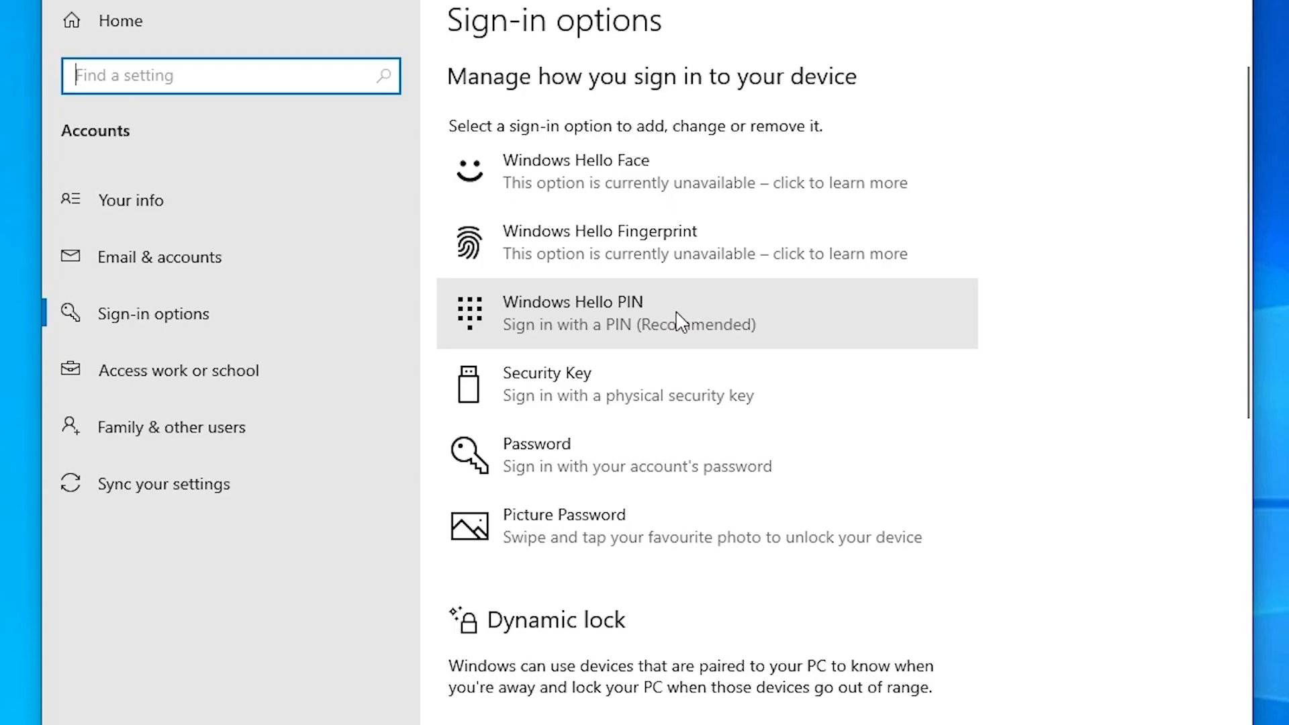
{"action": "left_click", "coordinate": [674, 313]}
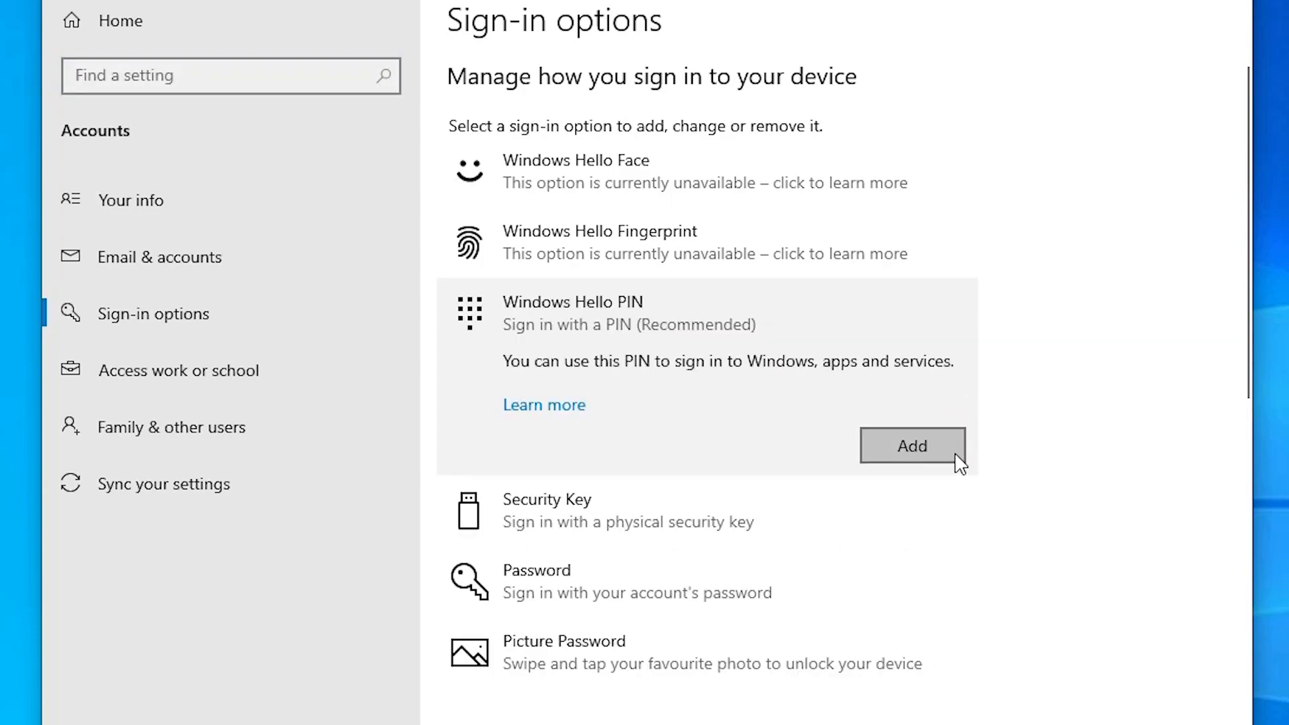
{"action": "left_click", "coordinate": [912, 446]}
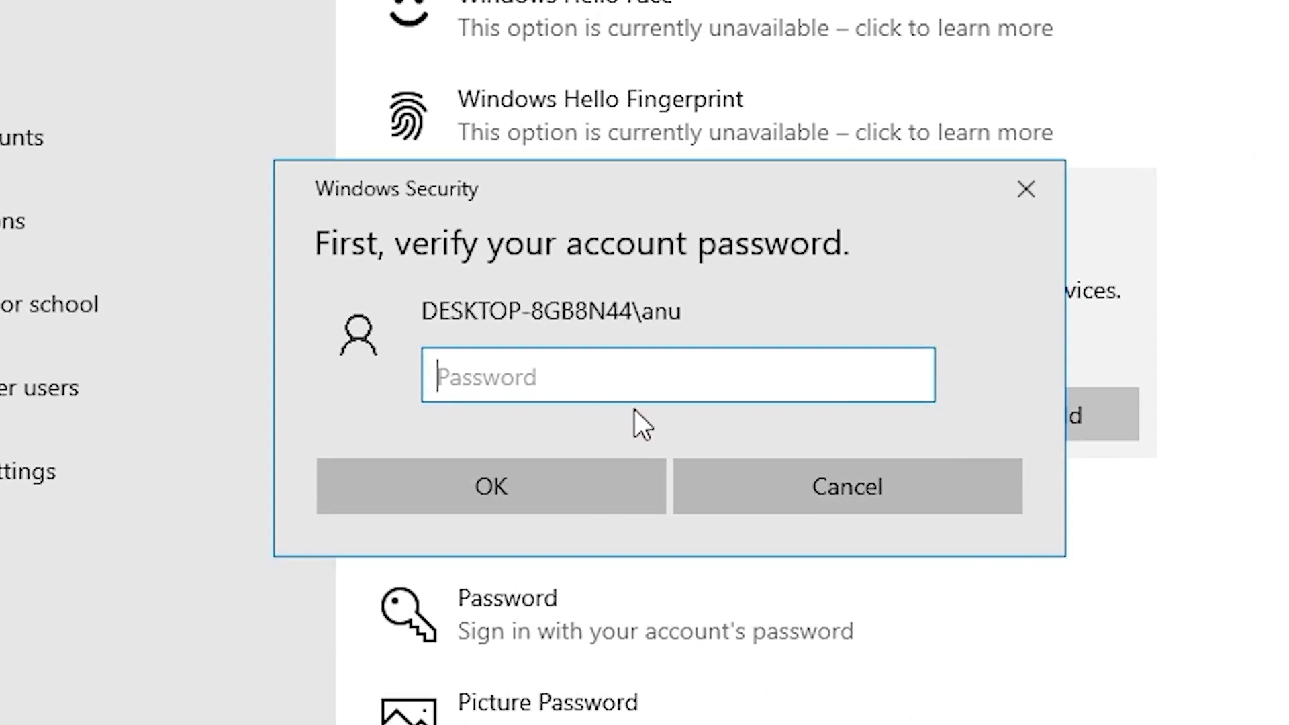
{"action": "mouse_move", "coordinate": [606, 384]}
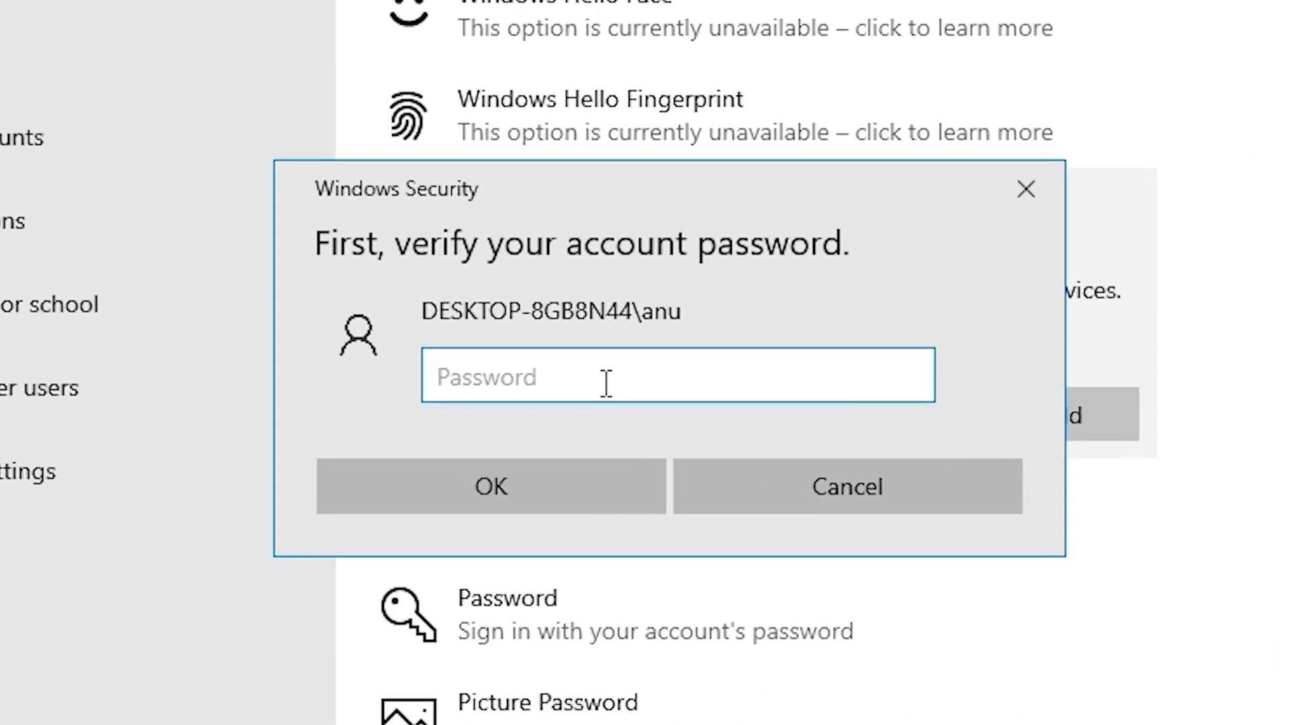
Enter and confirm the account password to finish adding the PIN, ending on the desktop
{"action": "left_click", "coordinate": [677, 376]}
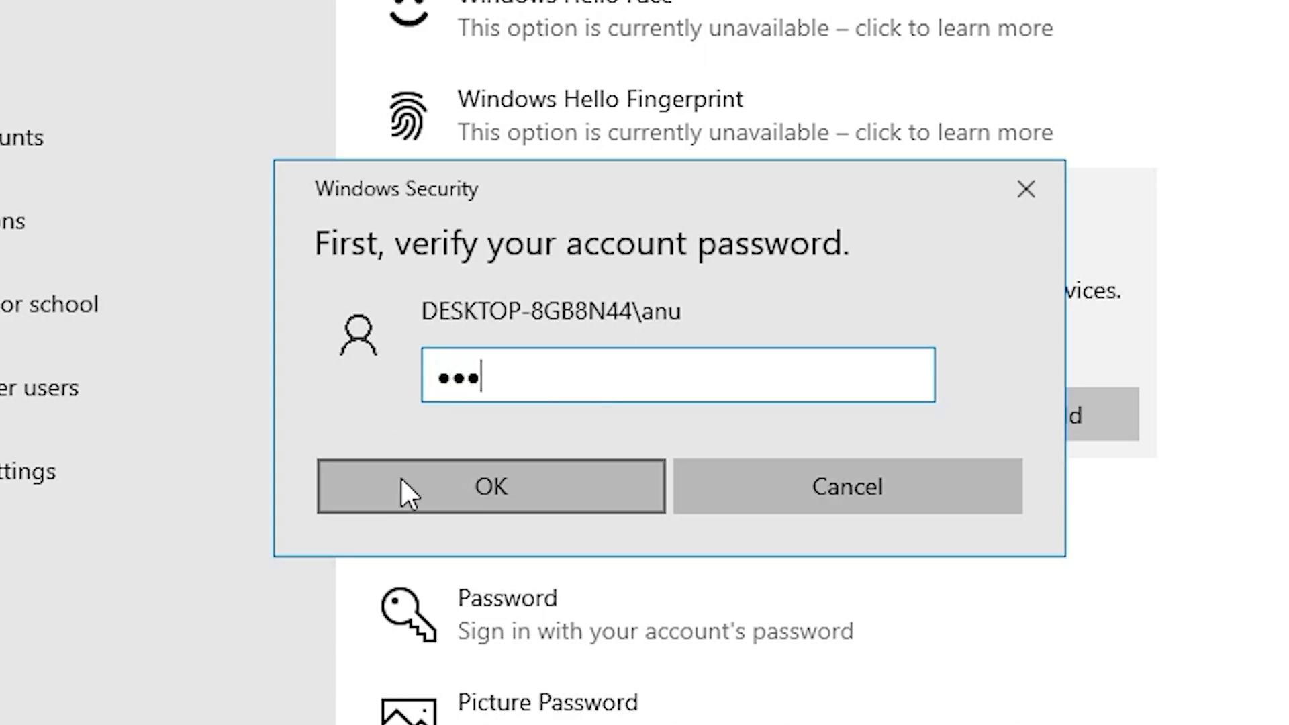
{"action": "left_click", "coordinate": [490, 486]}
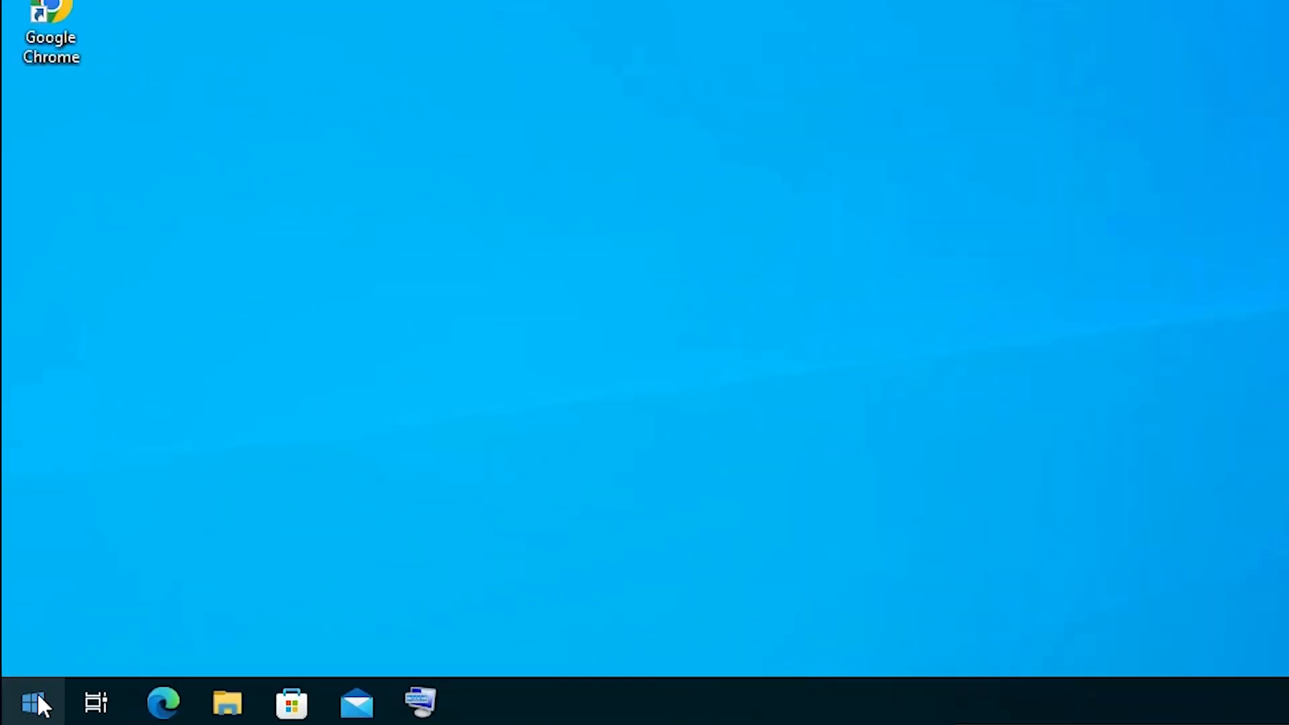
Sign out of the current account from the Start menu's account options
{"action": "left_click", "coordinate": [32, 703]}
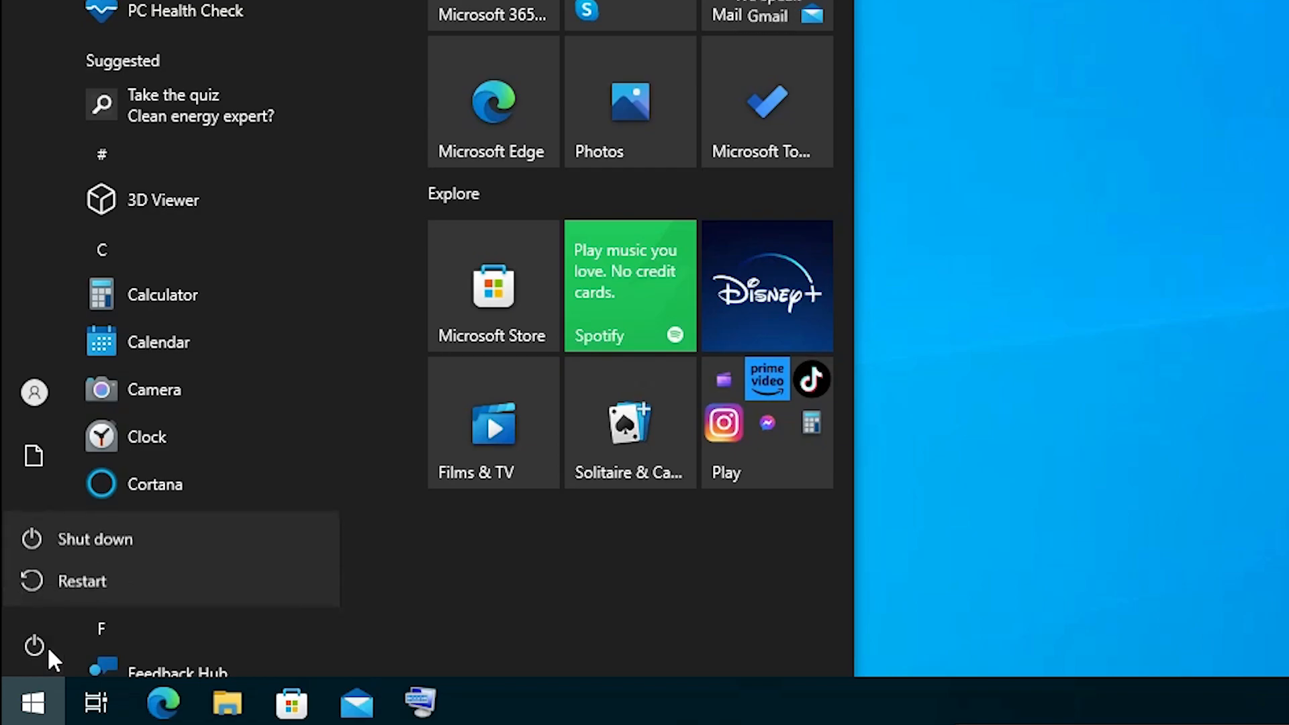
{"action": "left_click", "coordinate": [34, 392]}
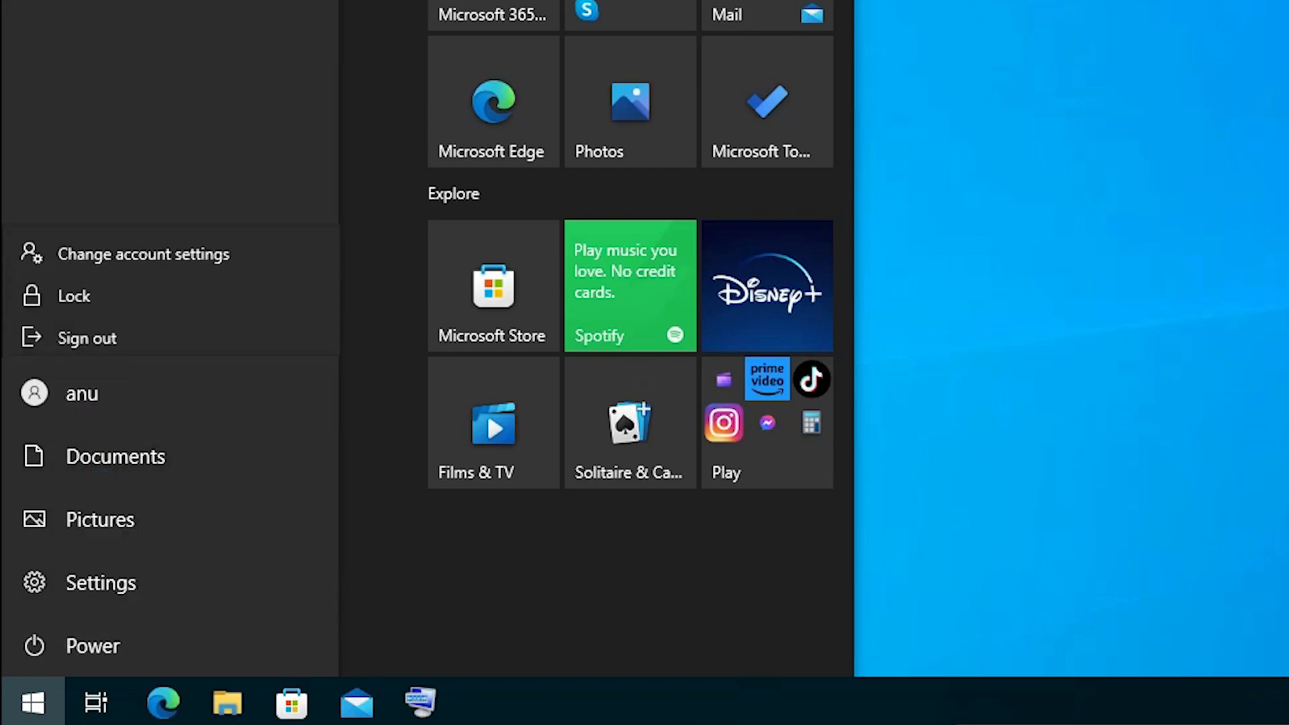
{"action": "mouse_move", "coordinate": [86, 327]}
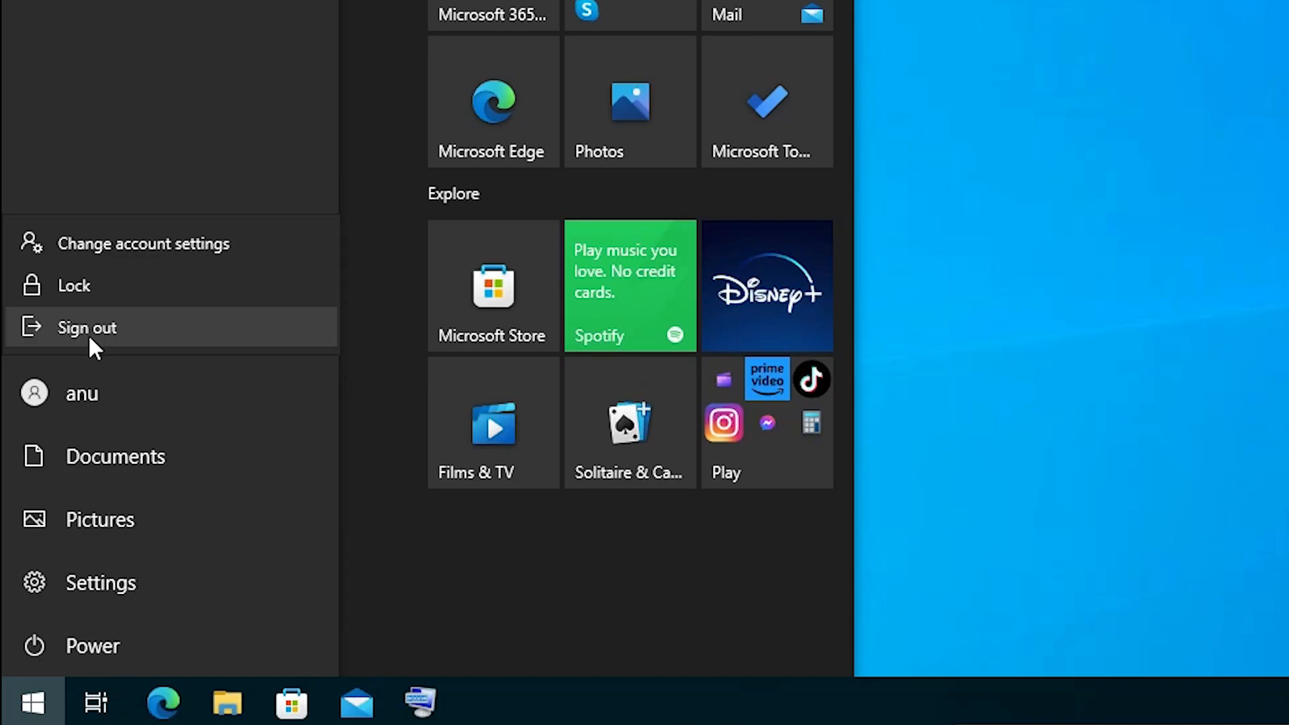
{"action": "left_click", "coordinate": [86, 327]}
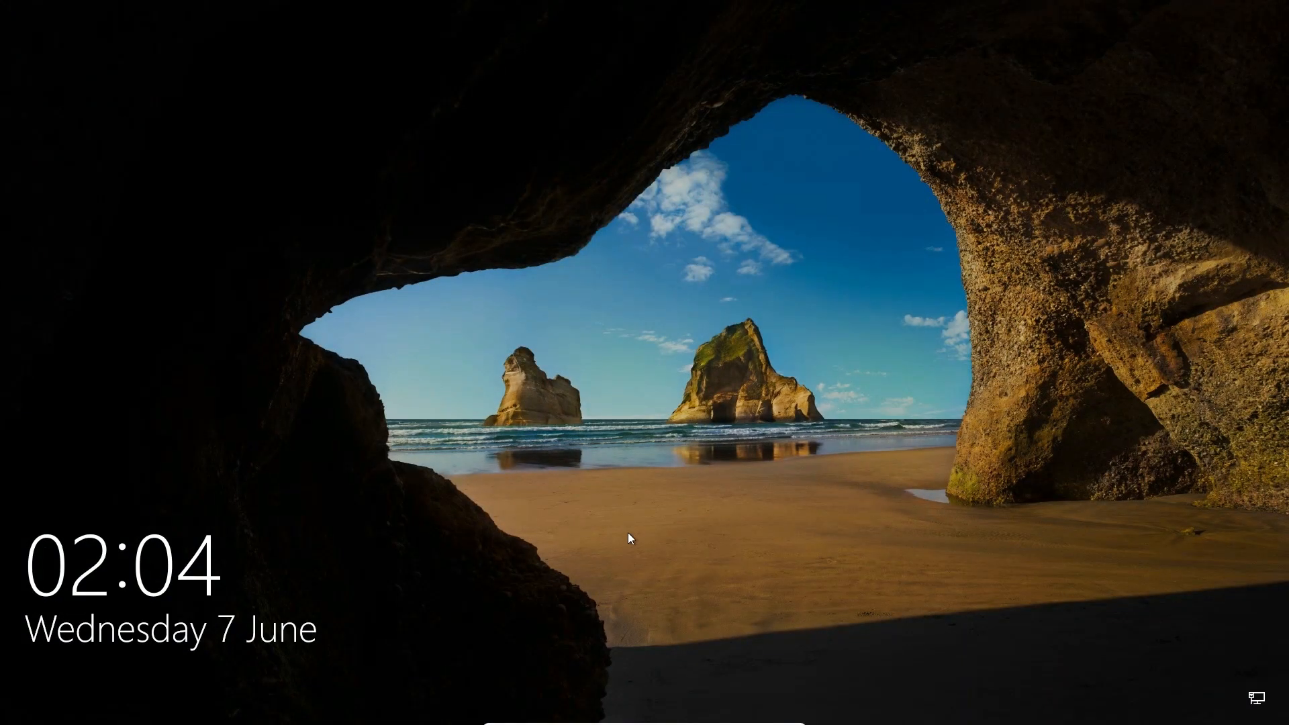
Dismiss the lock screen and sign back in with the new PIN
{"action": "left_click", "coordinate": [628, 538]}
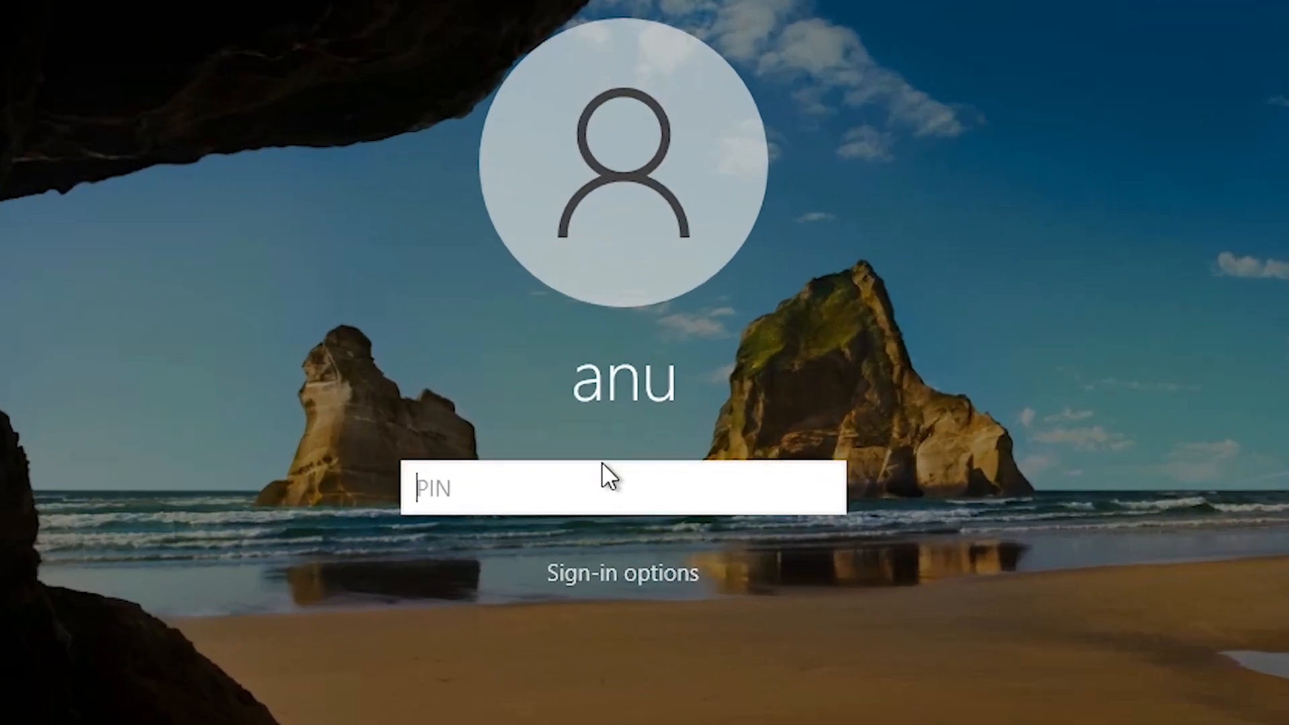
{"action": "mouse_move", "coordinate": [589, 468]}
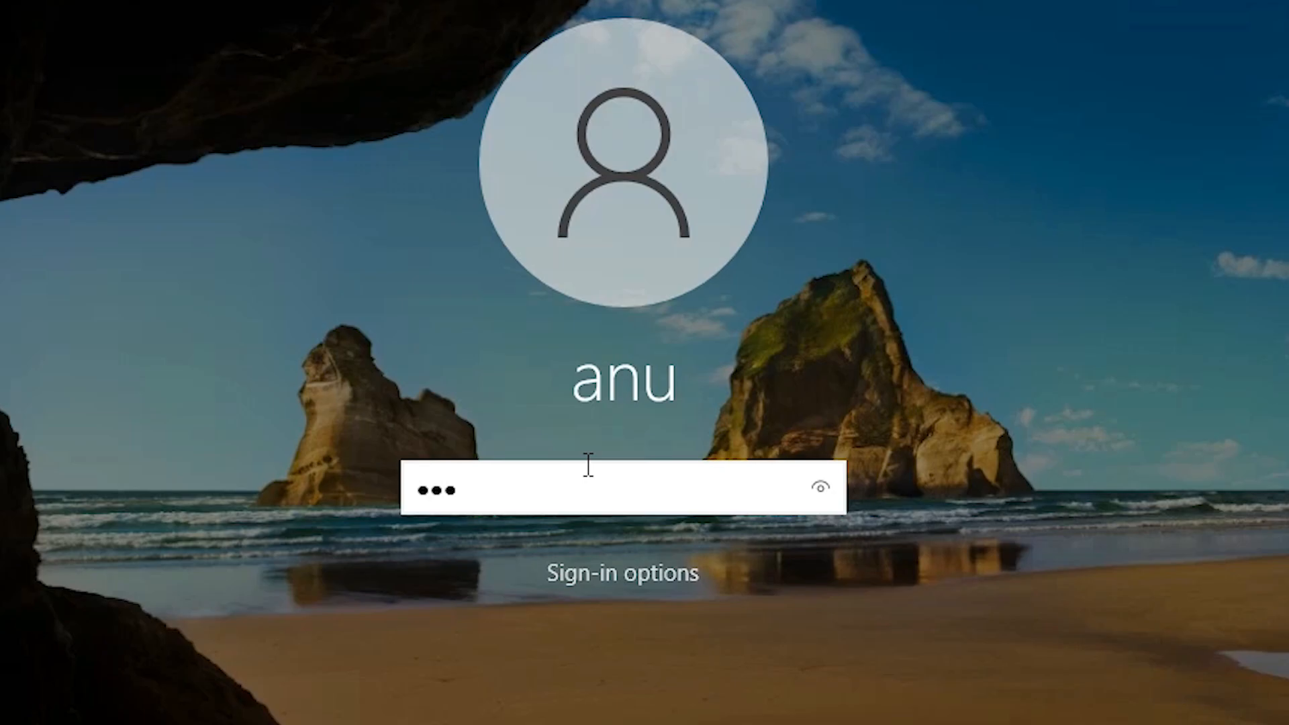
{"action": "key", "text": "Enter"}
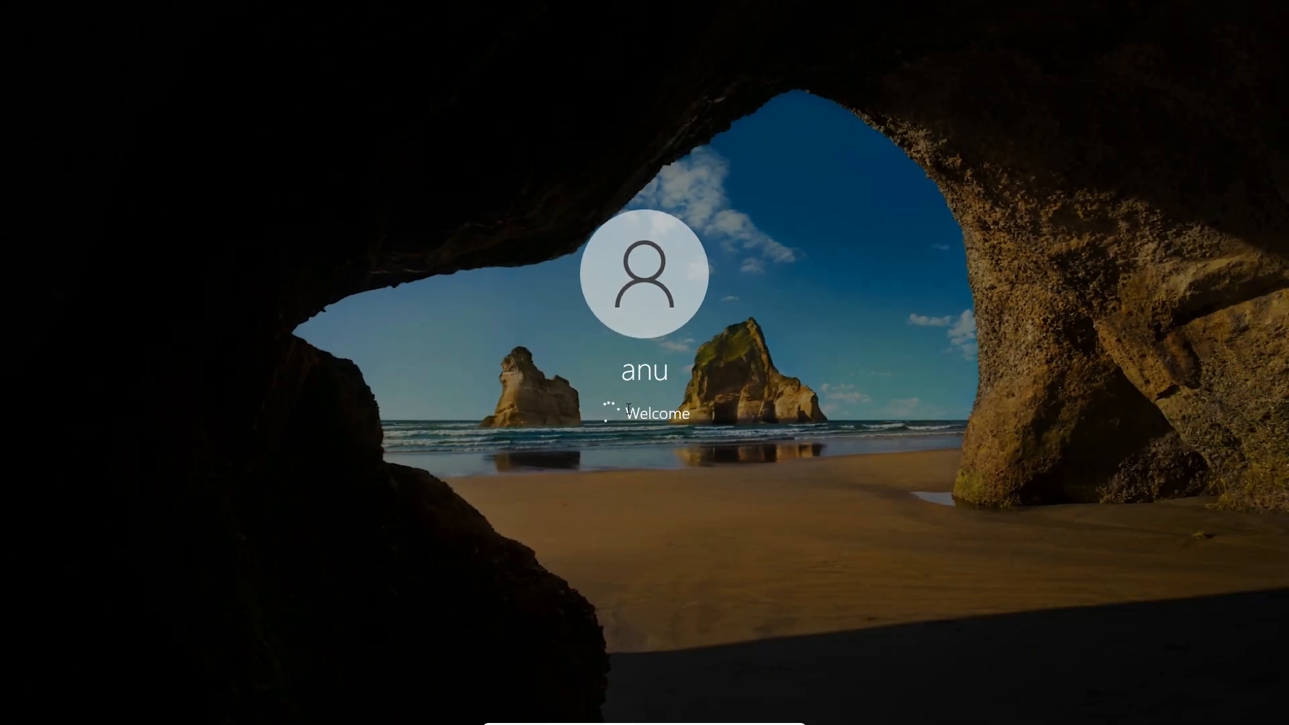